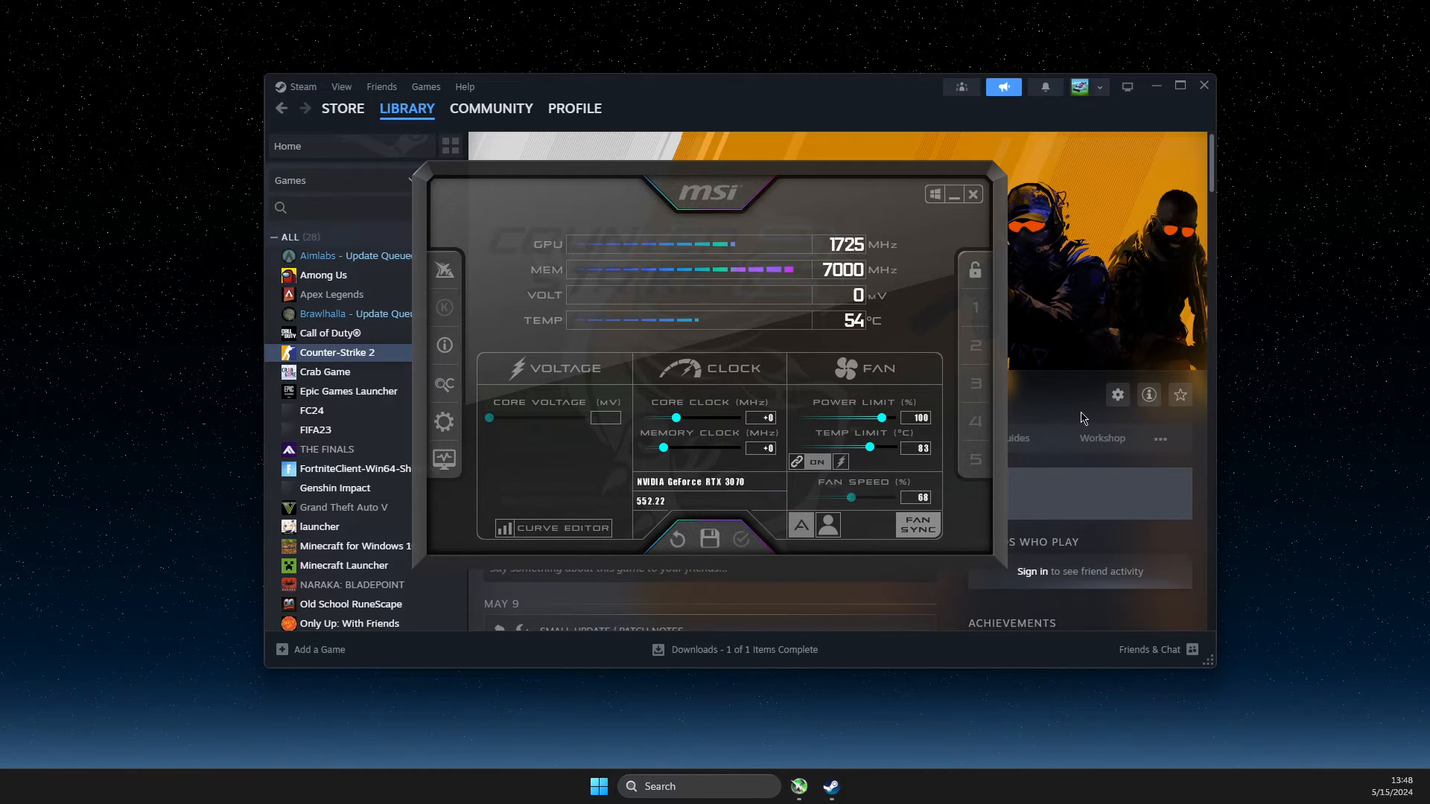
Close the MSI Afterburner window covering the Counter-Strike 2 library page.
{"action": "left_click", "coordinate": [954, 194]}
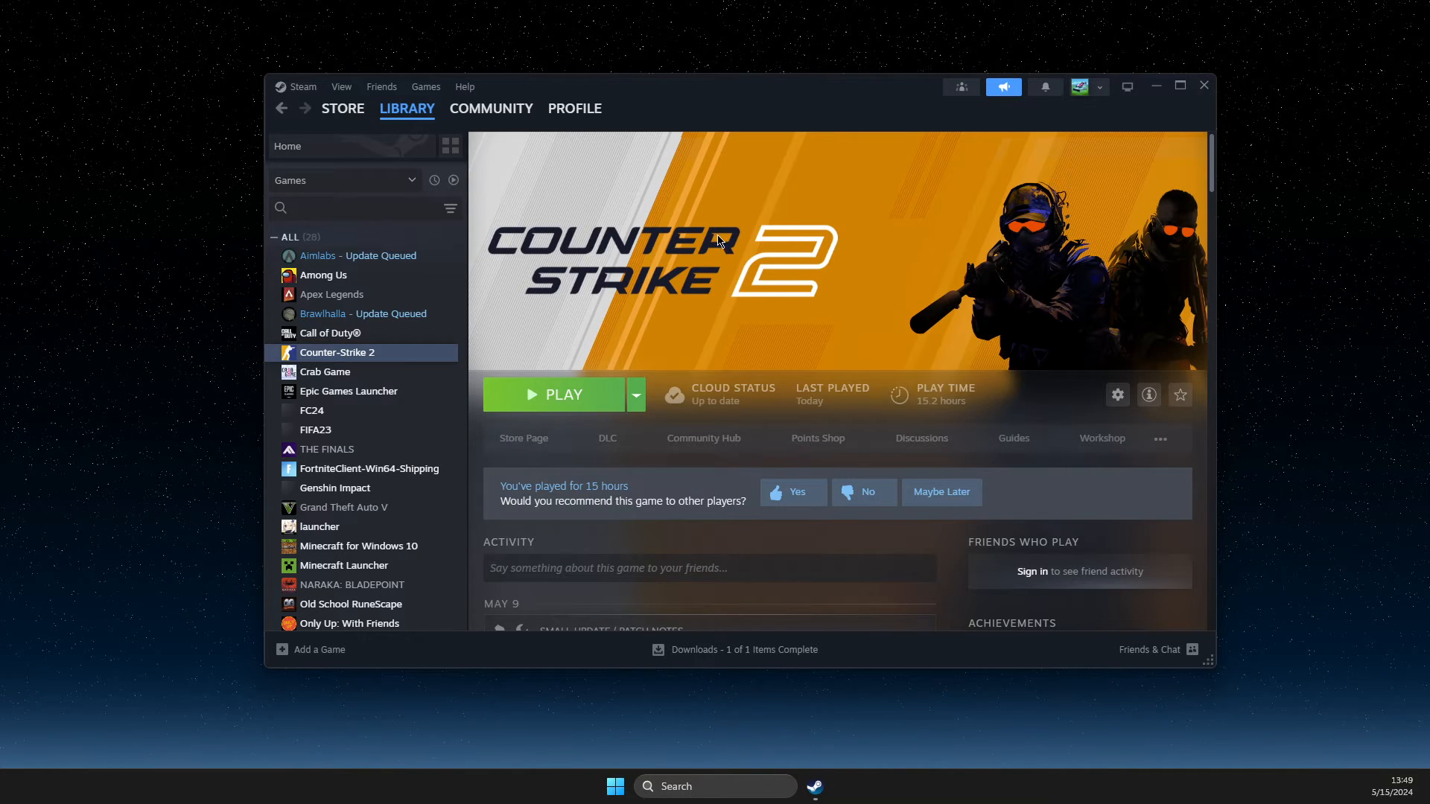
{"action": "mouse_move", "coordinate": [809, 277]}
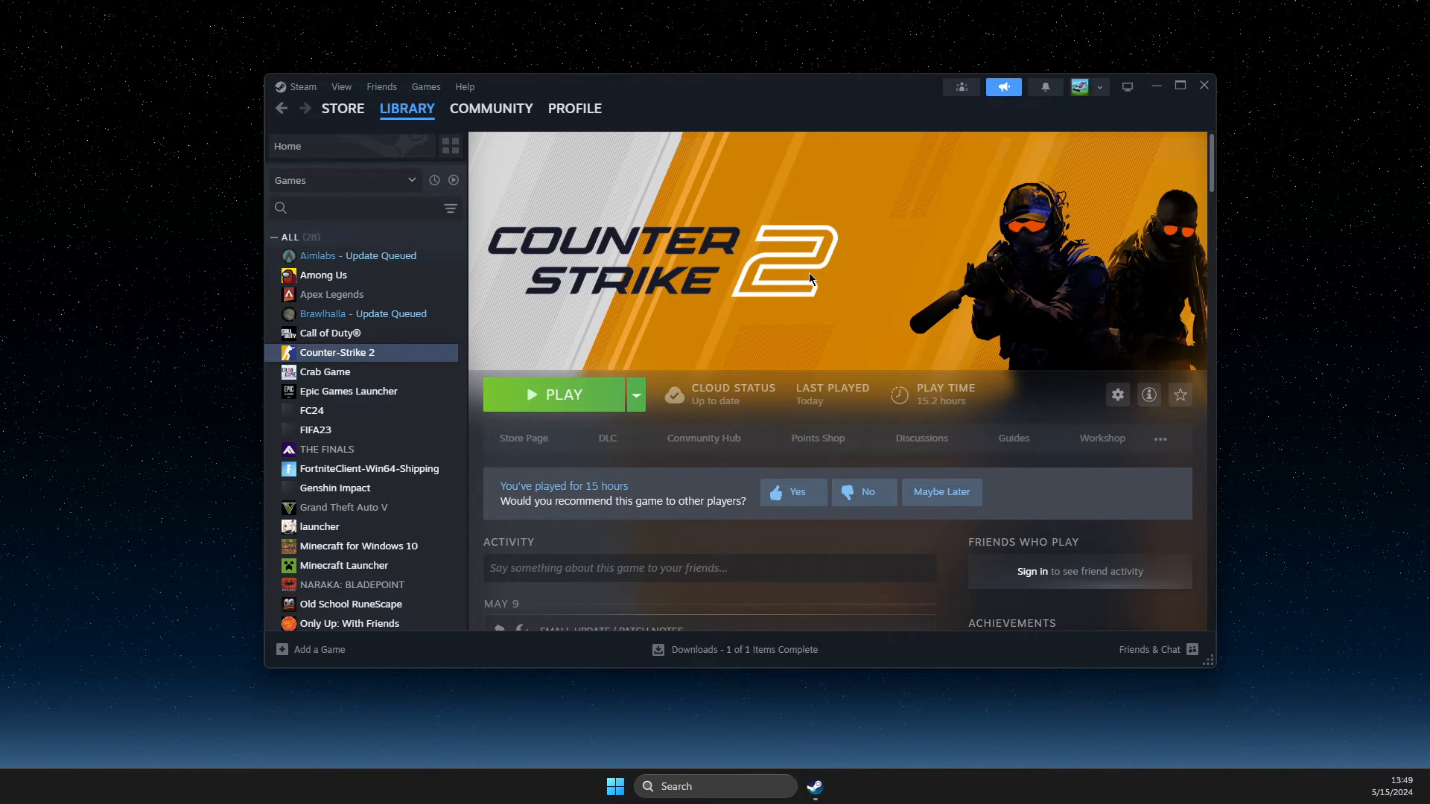
In Counter-Strike 2's Properties, change the launch option from -insecure to -allow_third_party_software.
{"action": "right_click", "coordinate": [337, 353]}
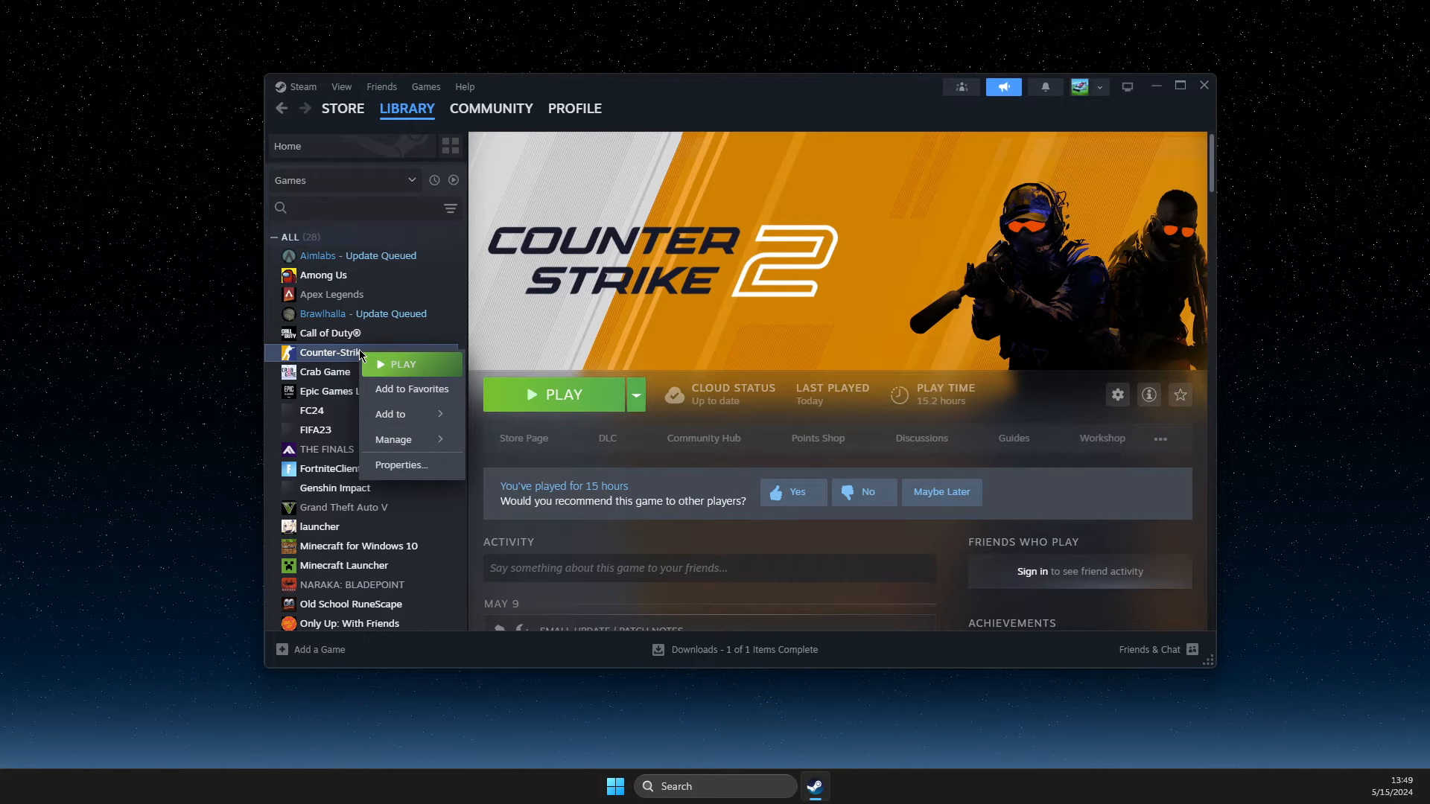
{"action": "left_click", "coordinate": [399, 464]}
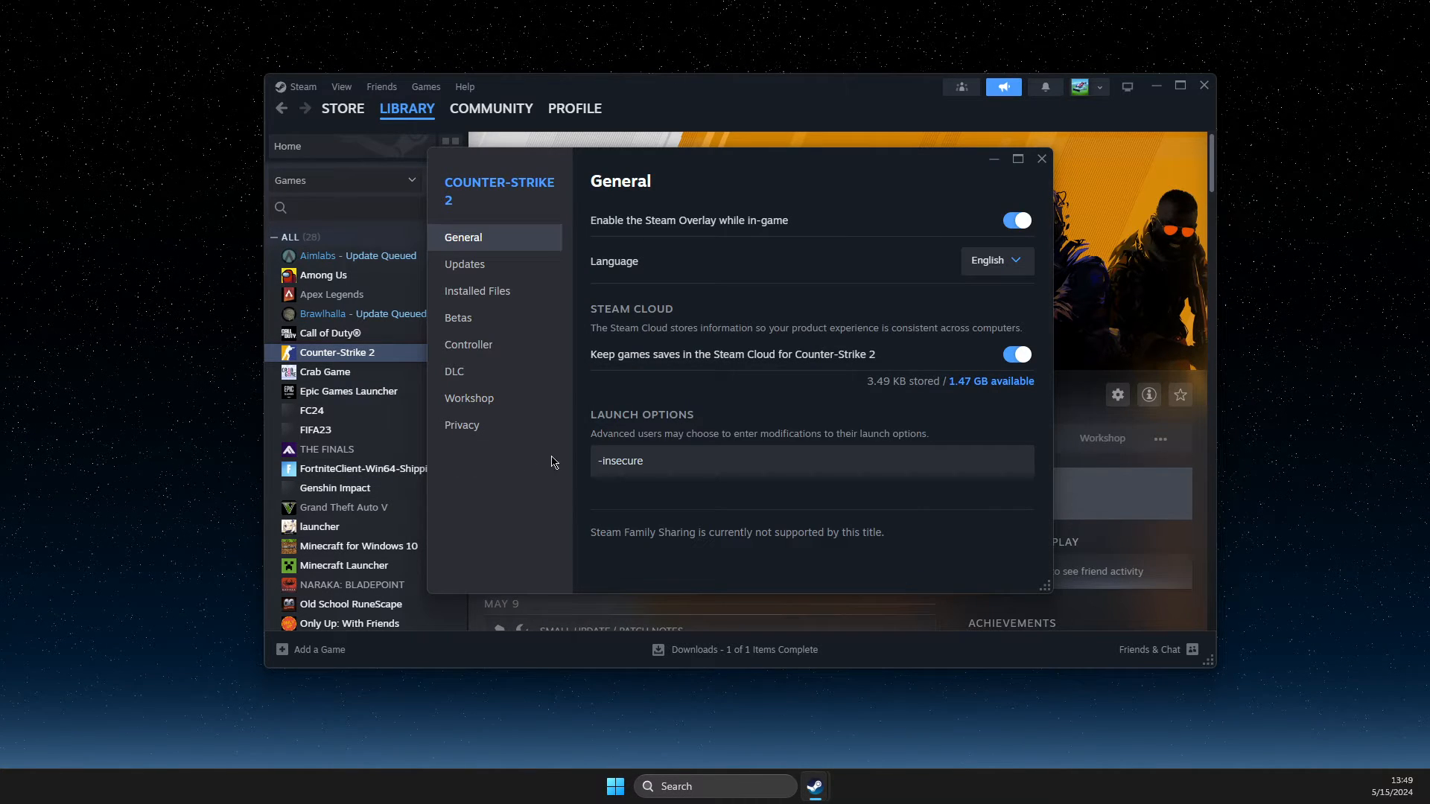
{"action": "double_click", "coordinate": [619, 461]}
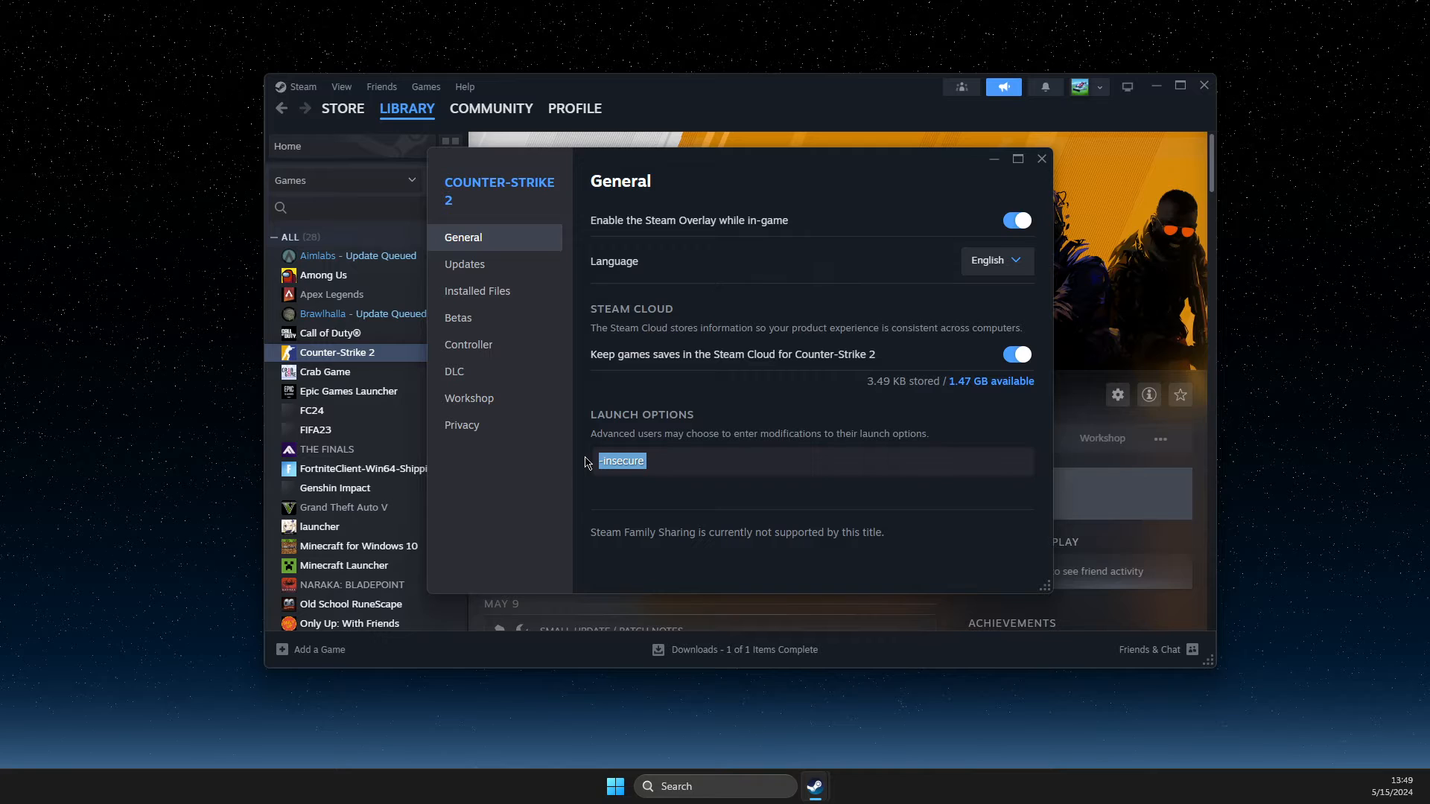
{"action": "type", "text": "-allow_third_party_software"}
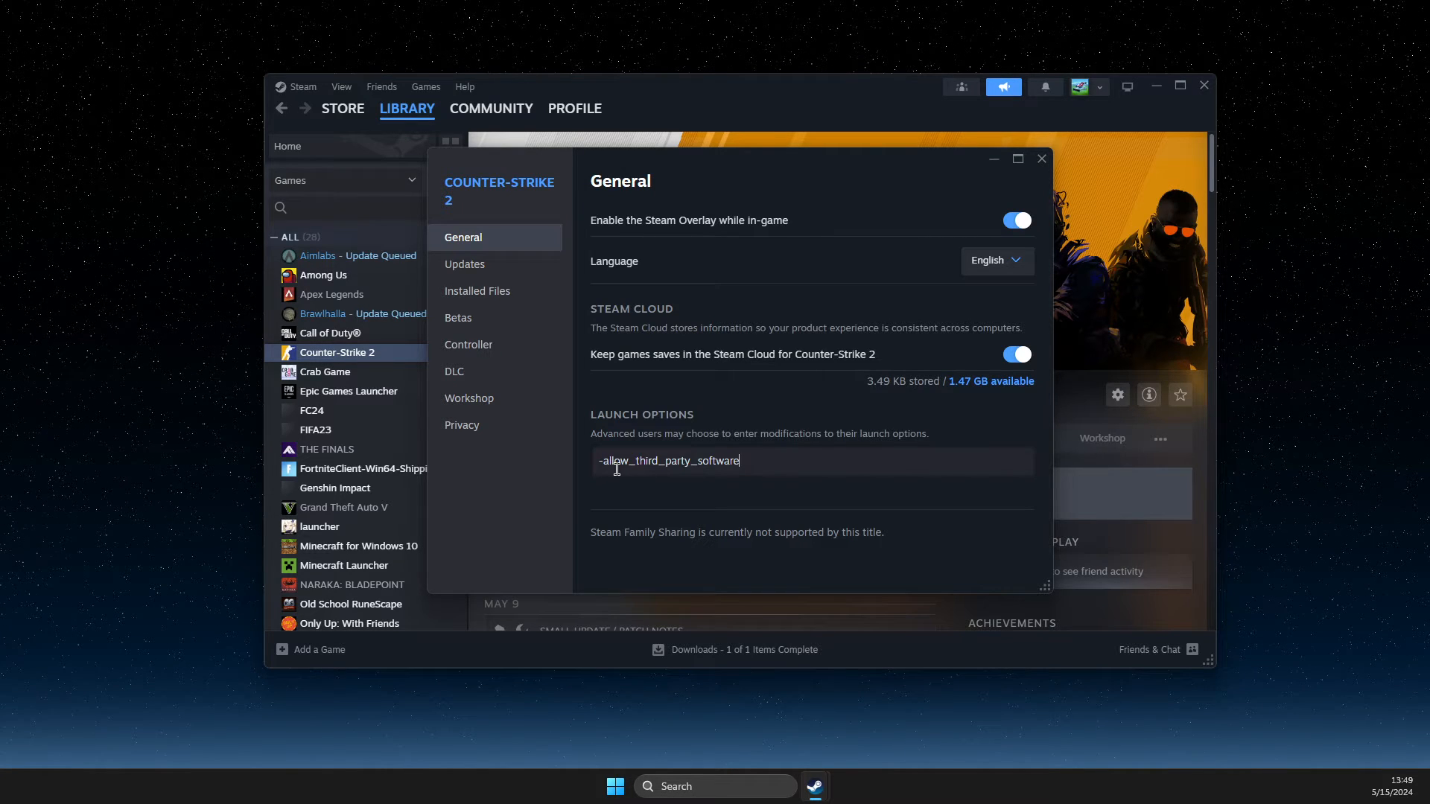
{"action": "mouse_move", "coordinate": [704, 462]}
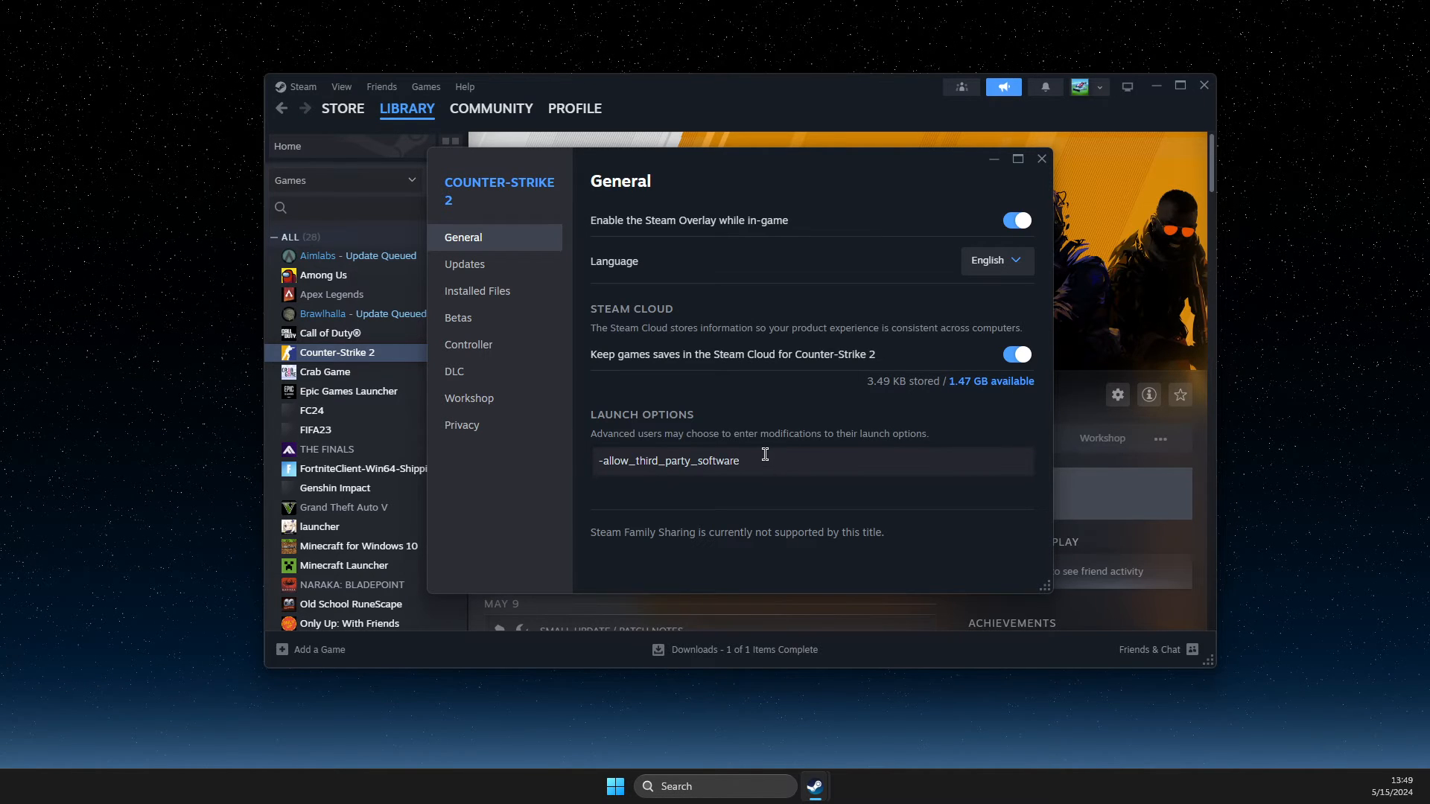
{"action": "mouse_move", "coordinate": [1030, 189]}
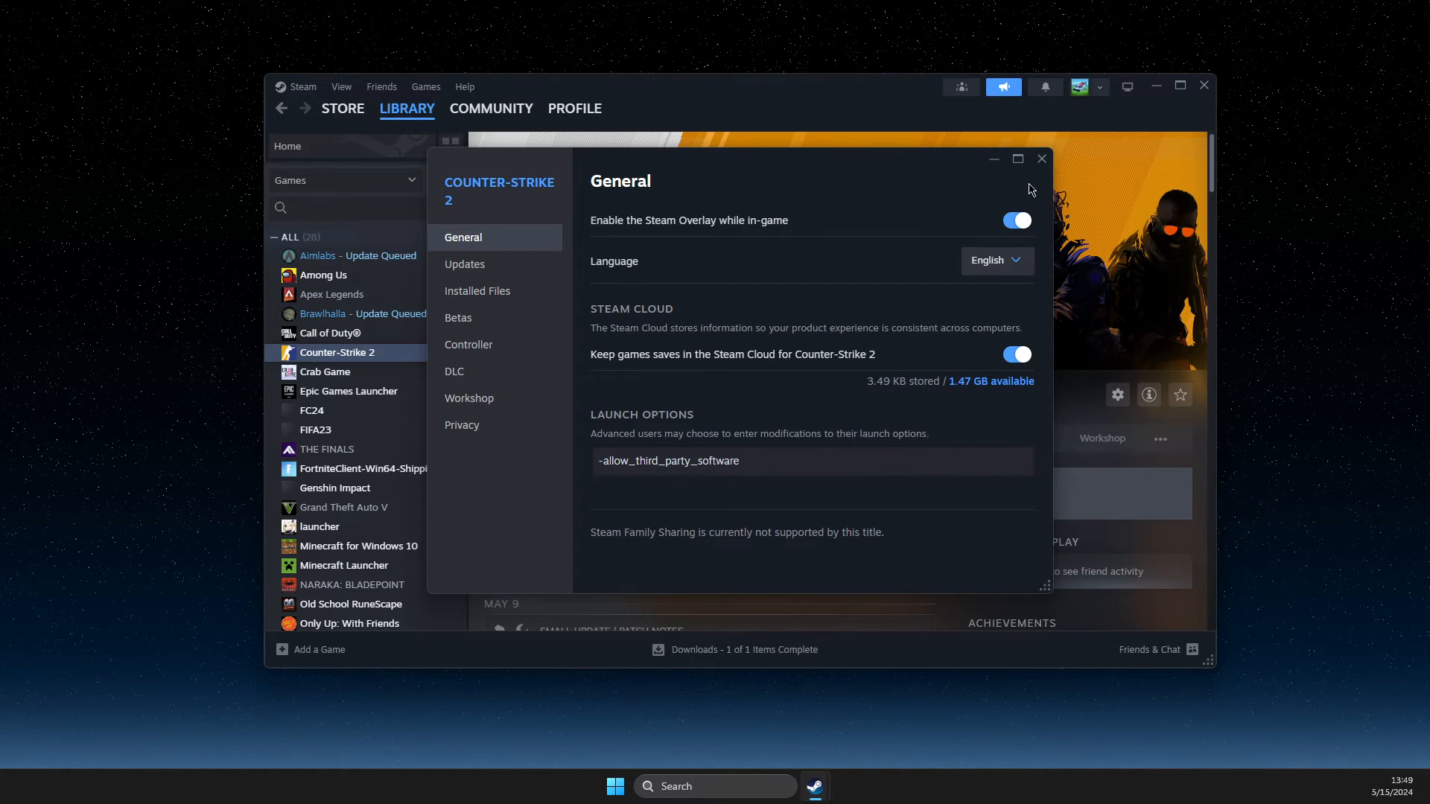
Close the Counter-Strike 2 properties window.
{"action": "left_click", "coordinate": [1040, 158]}
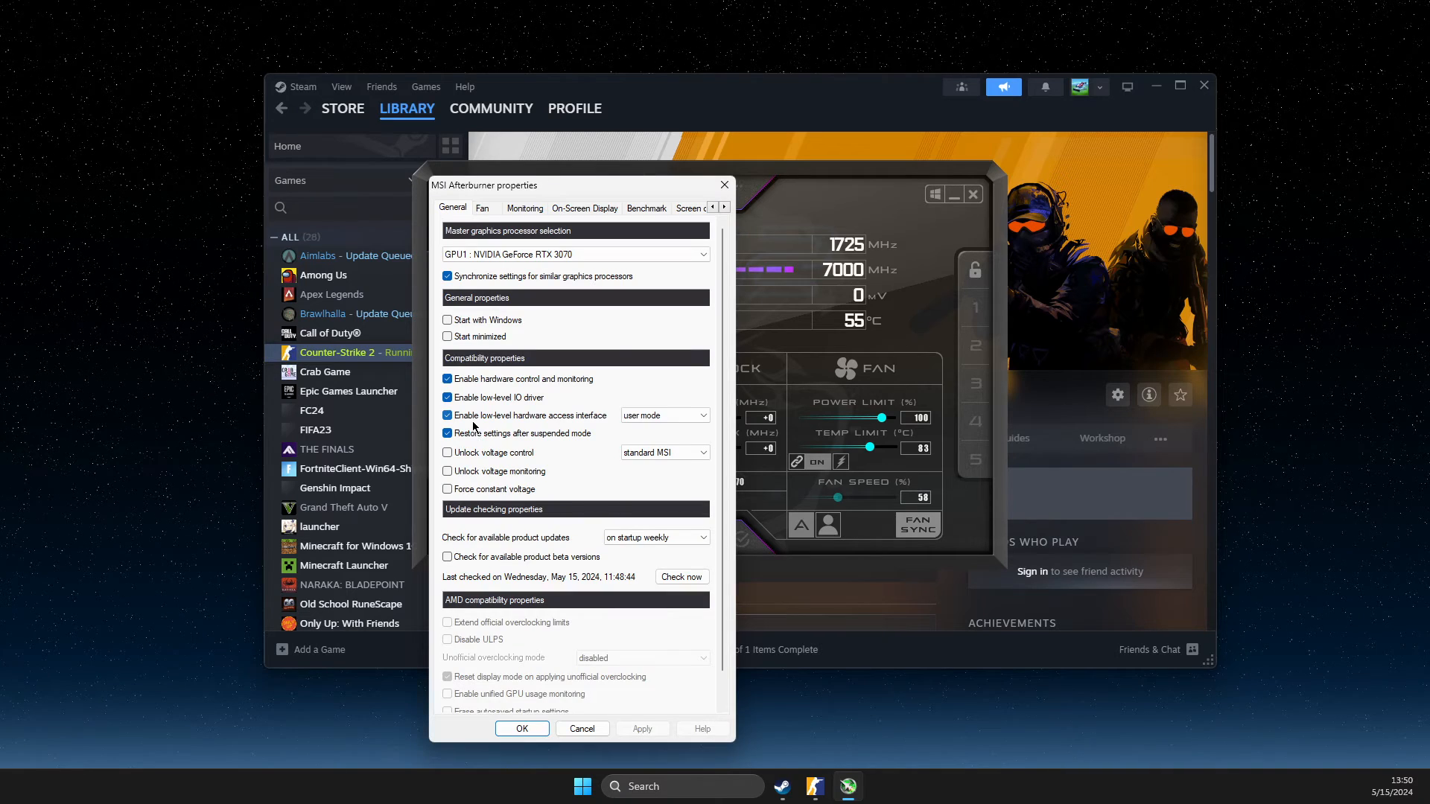
Check the Alt + S on-screen display toggle hotkey, then close Afterburner Properties.
{"action": "left_click", "coordinate": [584, 208]}
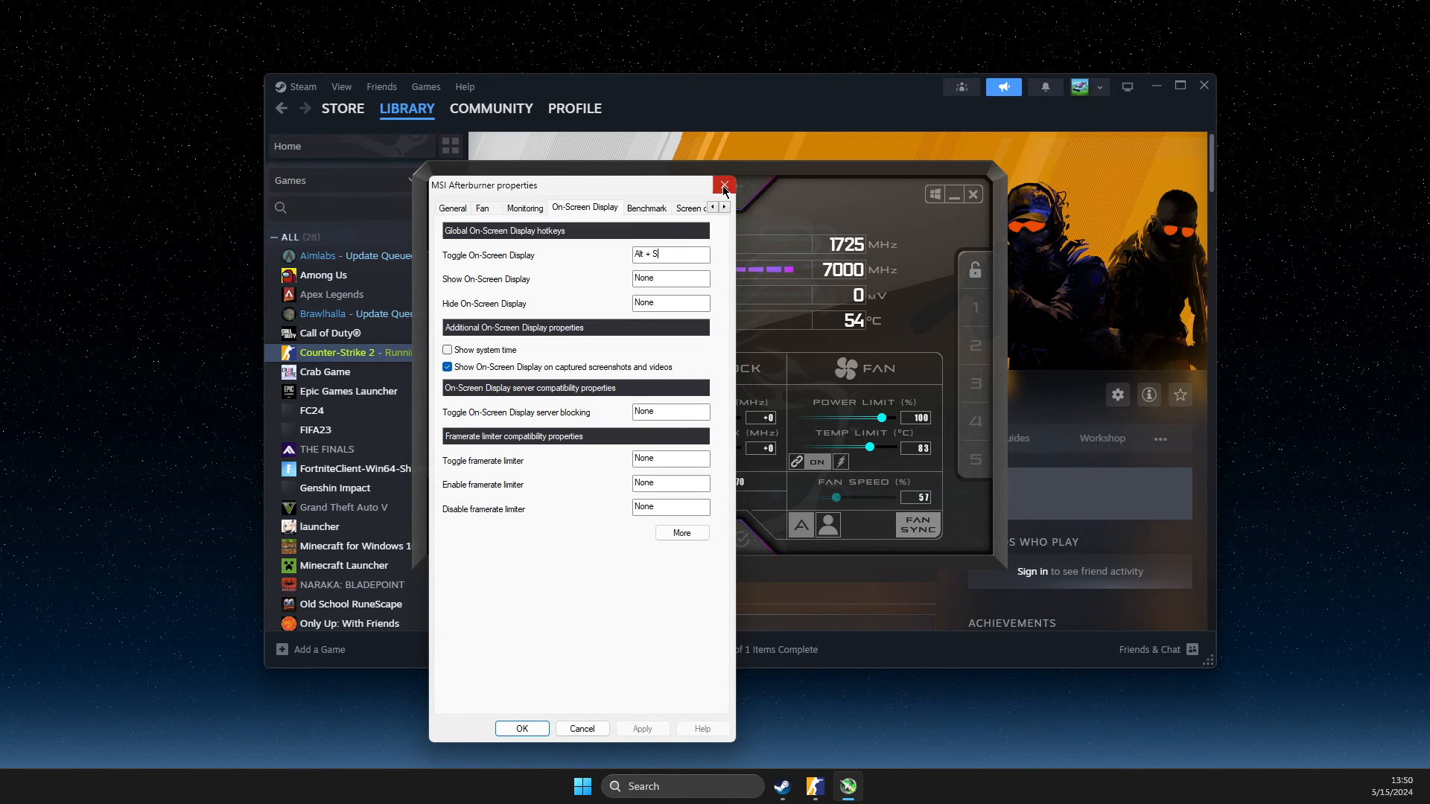
{"action": "left_click", "coordinate": [723, 186]}
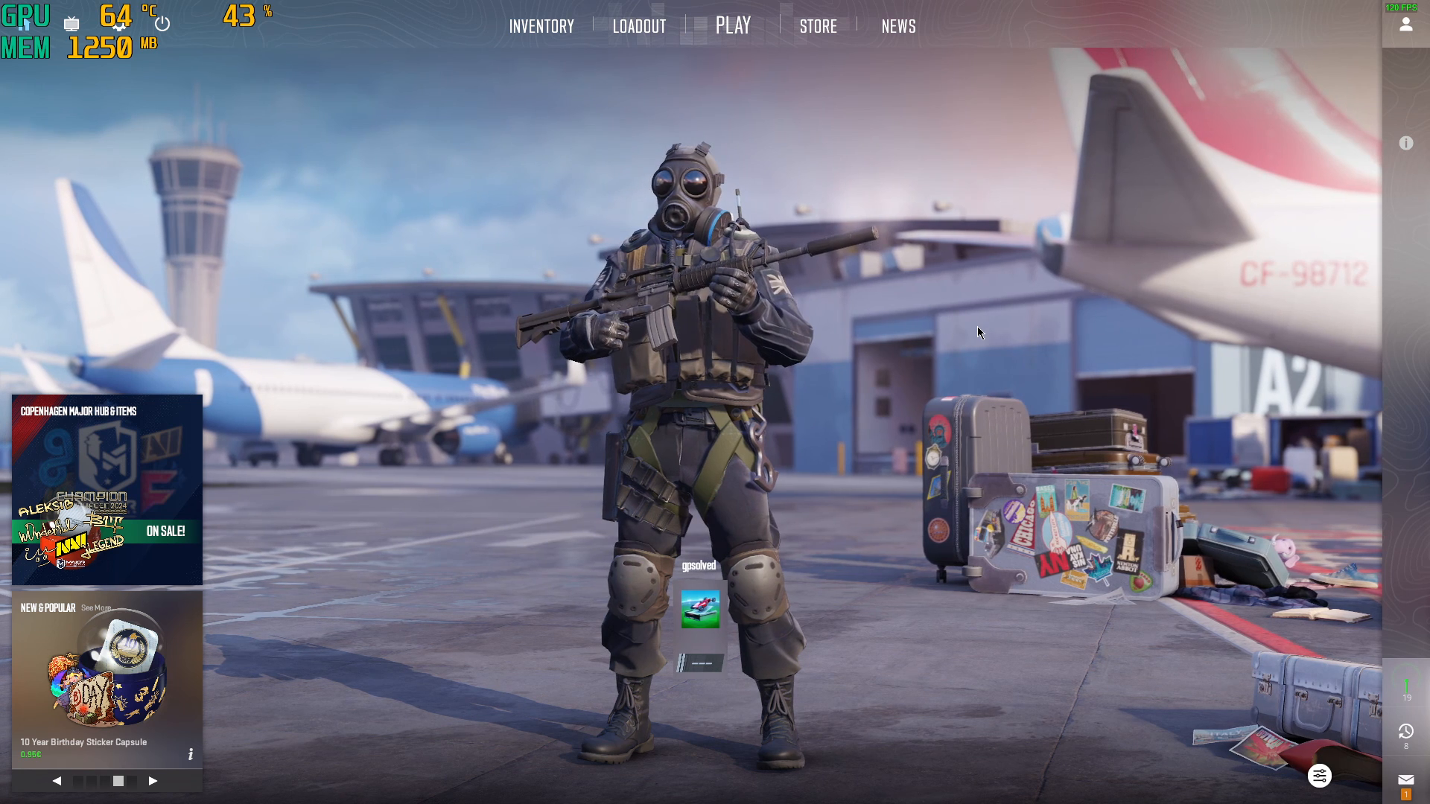
Open the Counter-Strike 2 friends panel from the right sidebar.
{"action": "left_click", "coordinate": [1402, 24]}
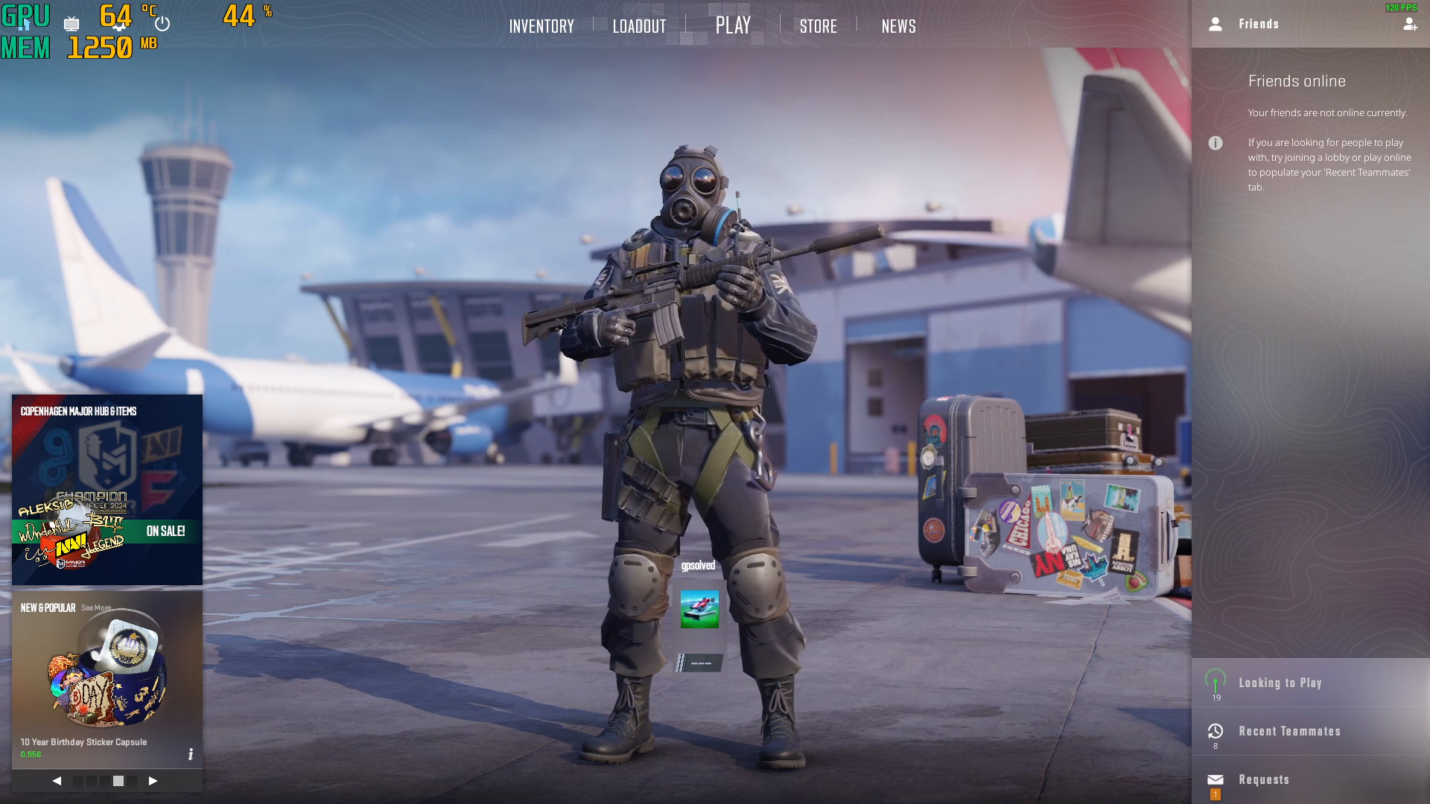